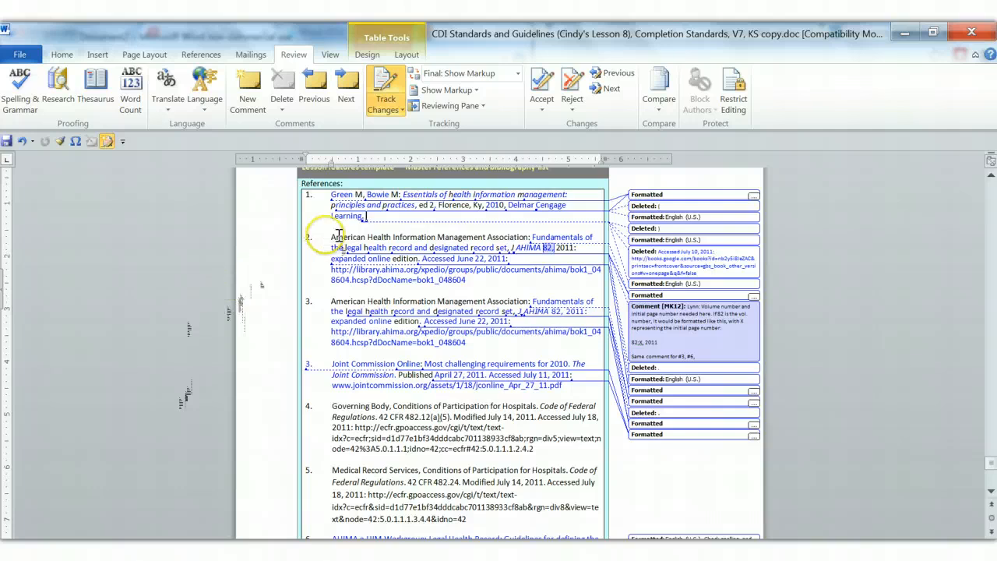
{"action": "mouse_move", "coordinate": [385, 90]}
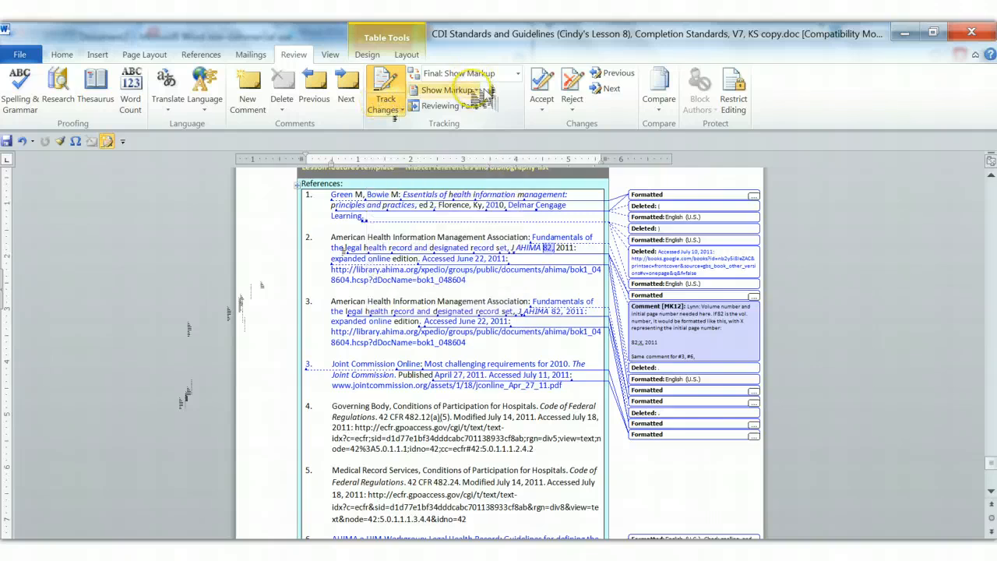
{"action": "mouse_move", "coordinate": [448, 89]}
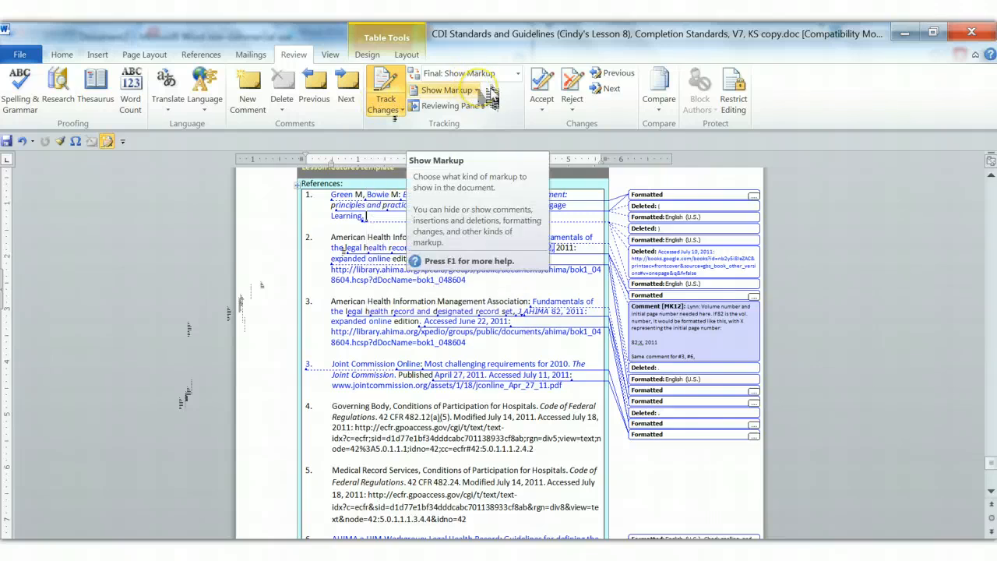
Step: Hide Insertions and Deletions in Show Markup so only formatting-change balloons remain
{"action": "left_click", "coordinate": [450, 90]}
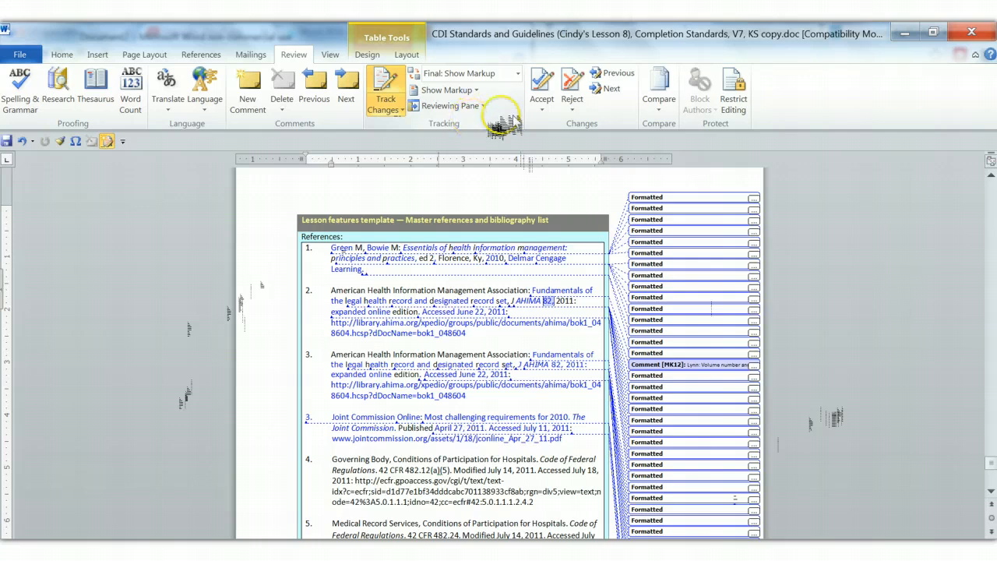
{"action": "mouse_move", "coordinate": [541, 86]}
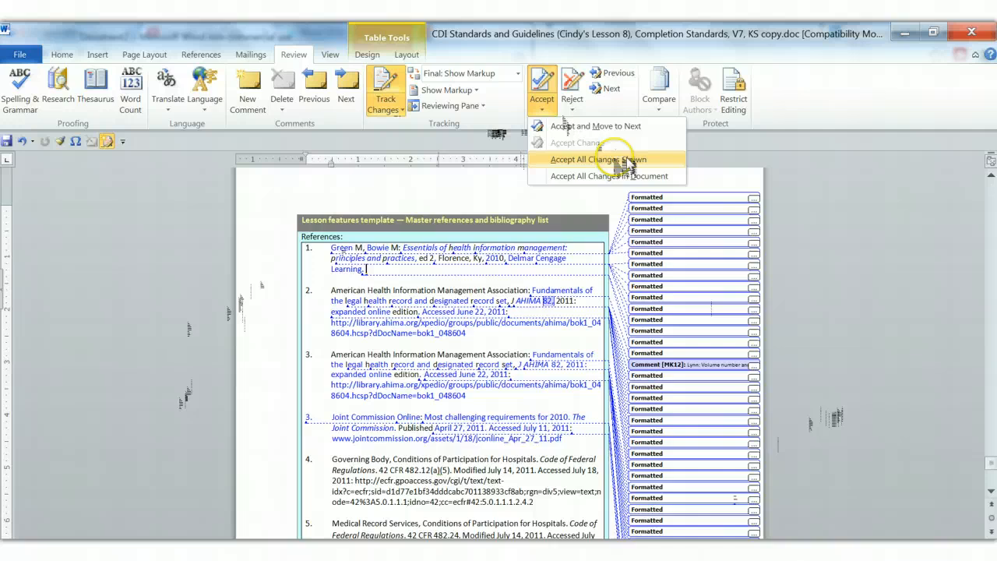
{"action": "mouse_move", "coordinate": [596, 126]}
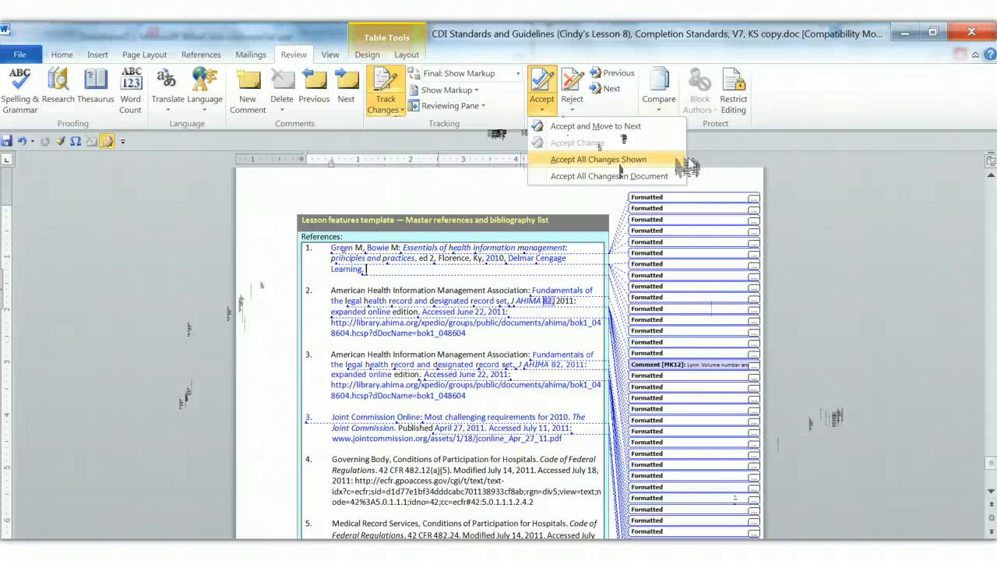
Step: Accept All Changes Shown, clearing every formatting change and leaving just the comment
{"action": "left_click", "coordinate": [598, 159]}
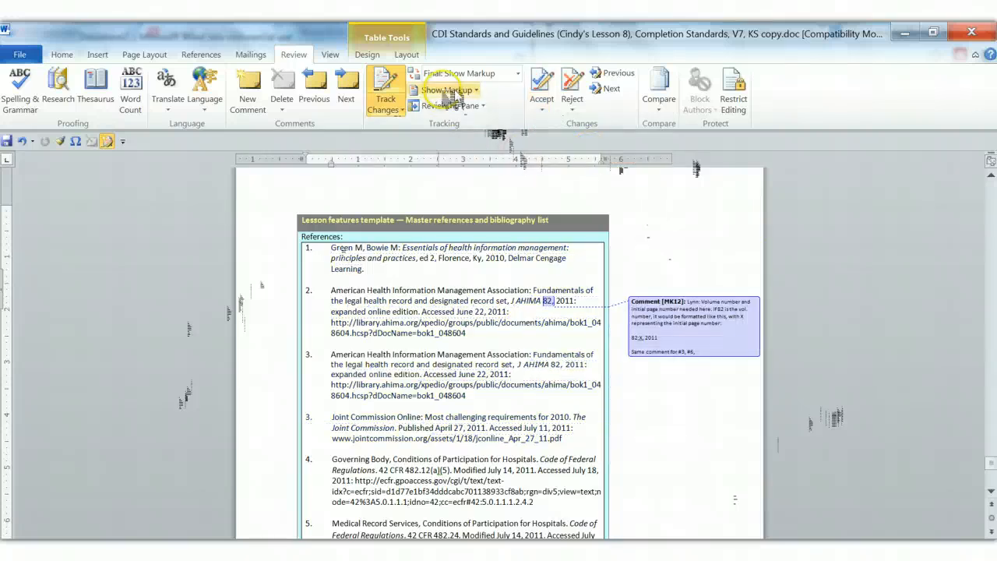
Step: Re-enable Insertions and Deletions in Show Markup so the remaining deletion balloons reappear
{"action": "left_click", "coordinate": [448, 89]}
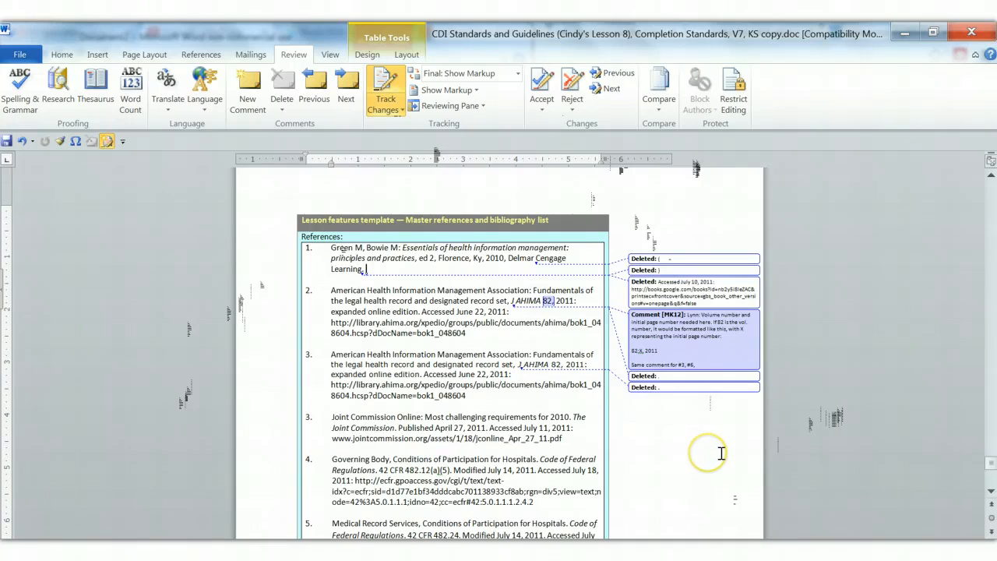
{"action": "mouse_move", "coordinate": [705, 450]}
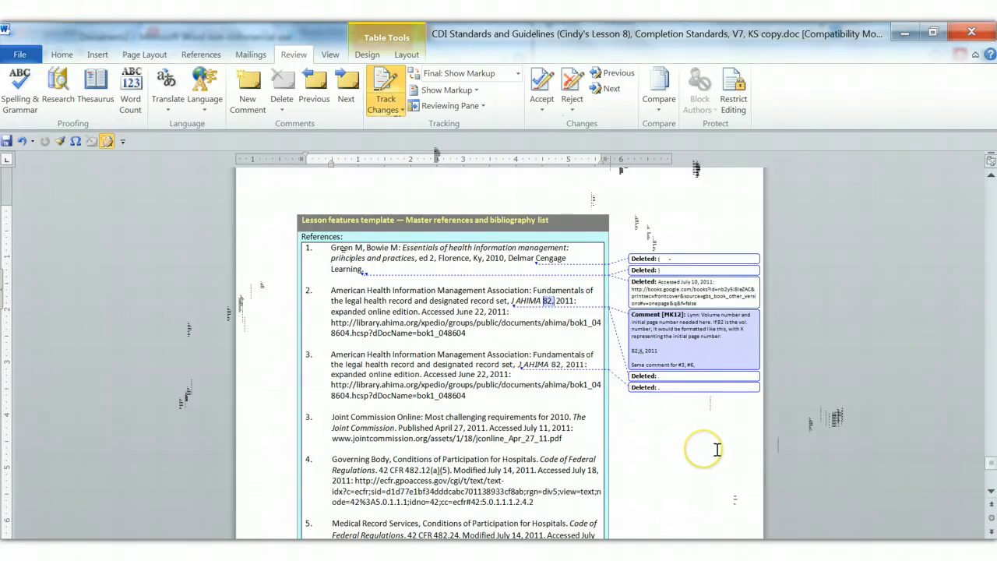